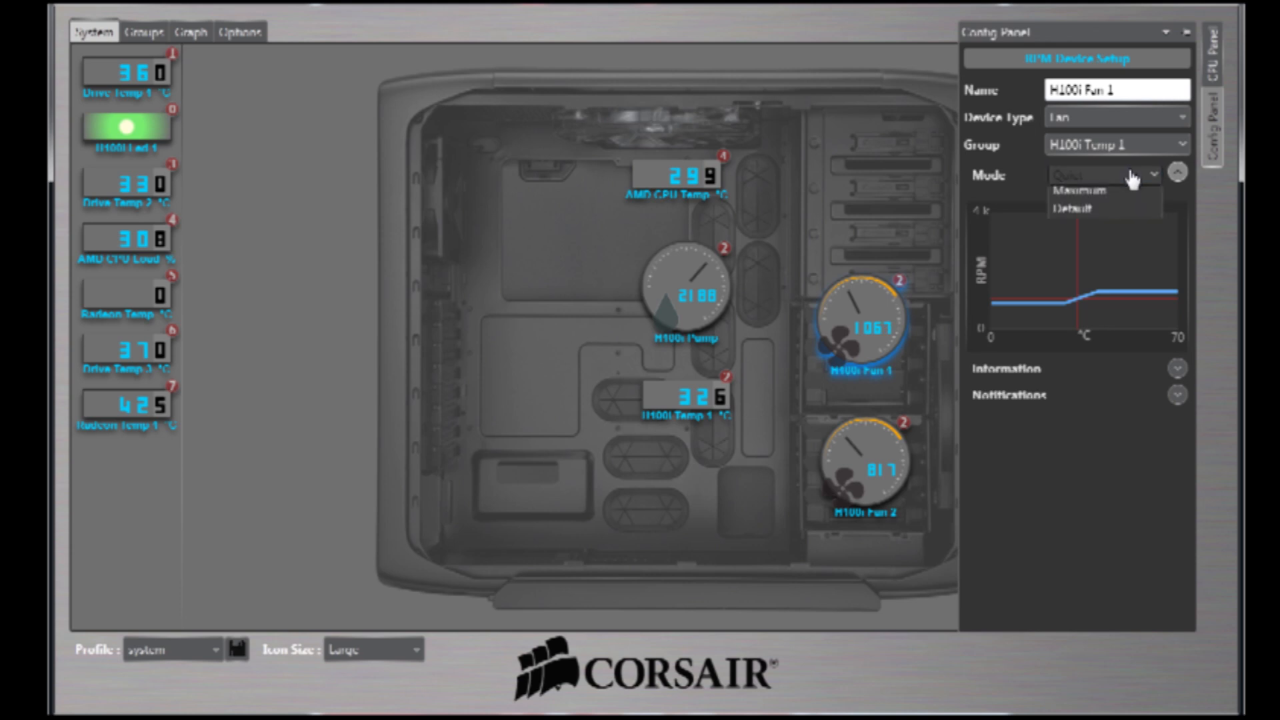
Step: Set H100i Fan 1 to a faster mode, raising it from about 1067 to 2283 RPM
click(1116, 175)
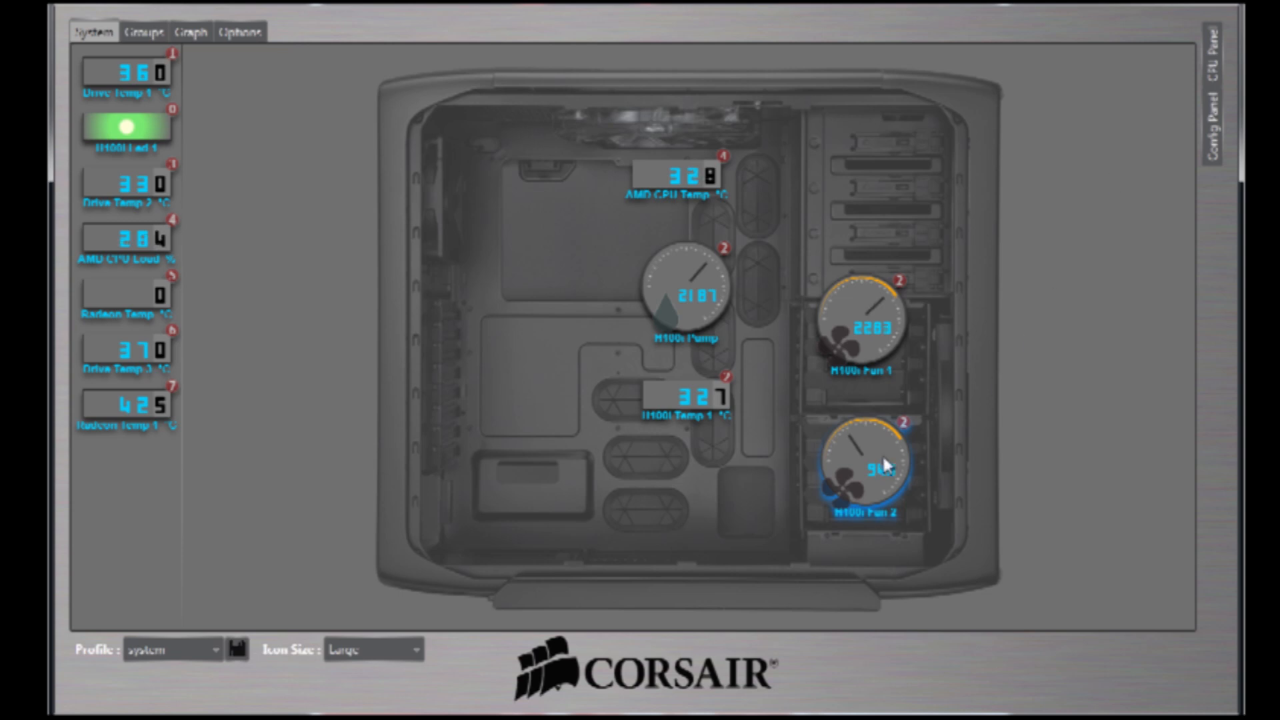
Step: Set H100i Fan 2 to Performance mode, raising it from about 988 to 1749 RPM
click(1105, 174)
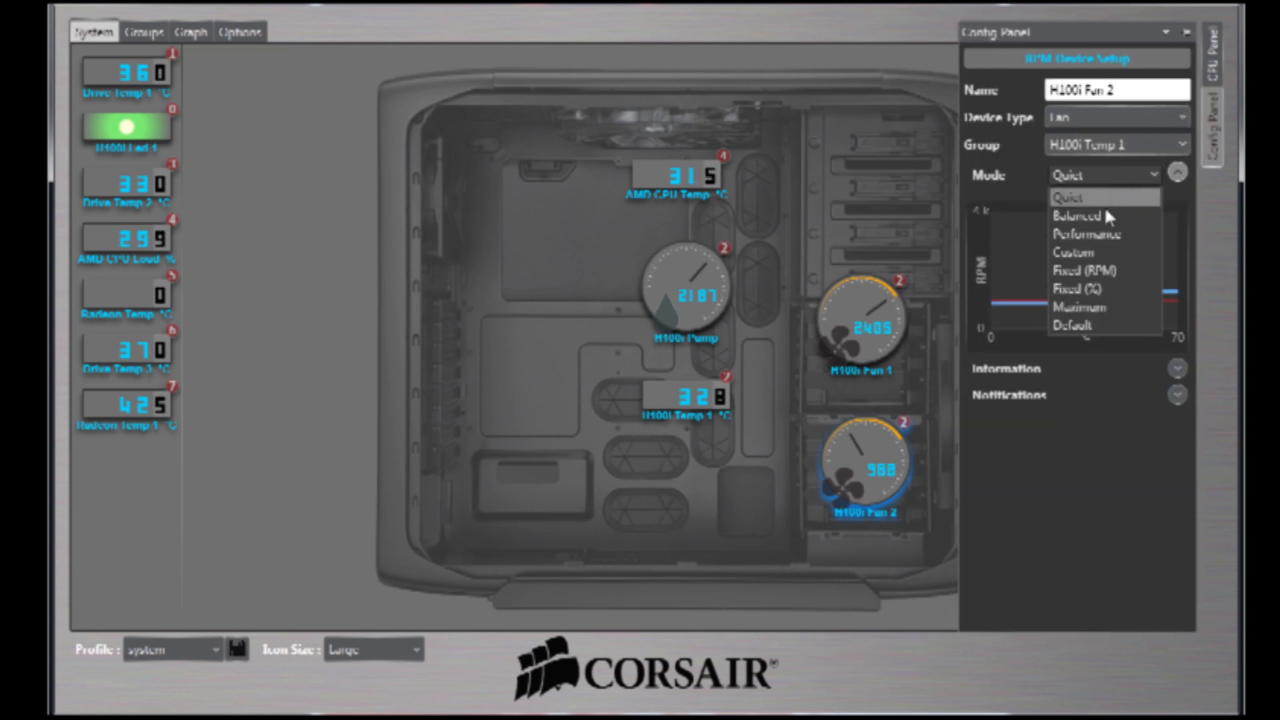
click(1088, 235)
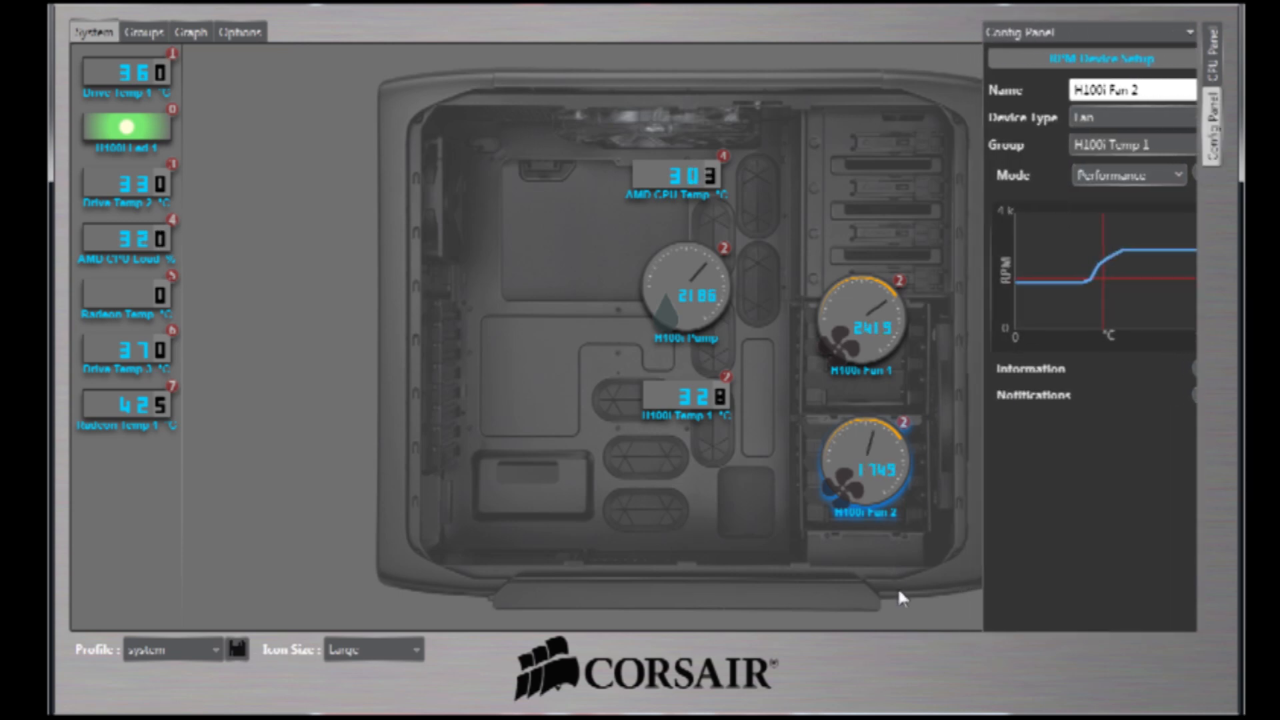